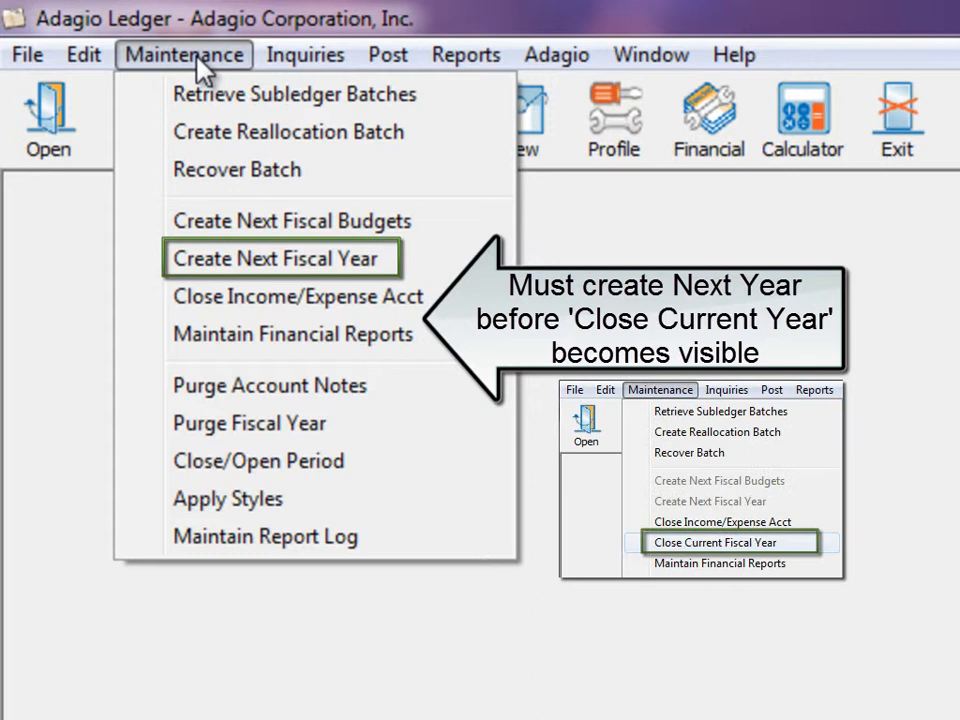
Bring up the Create Next Fiscal Year dialog from the Maintenance menu.
click(284, 258)
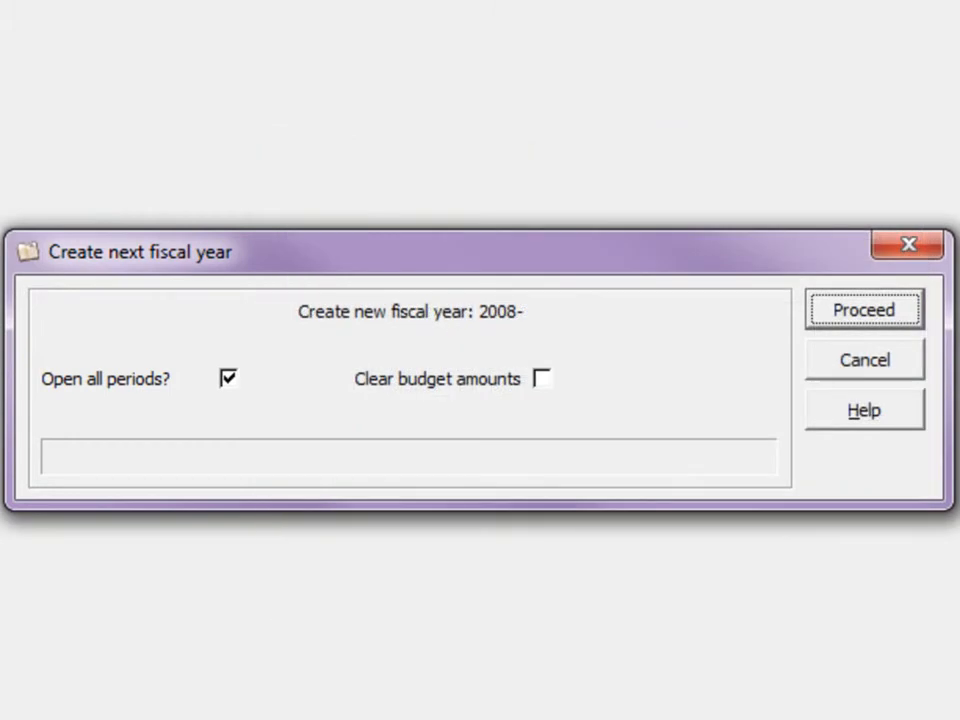
Proceed with creating fiscal 2008, all periods open and Clear budget amounts left off.
click(452, 380)
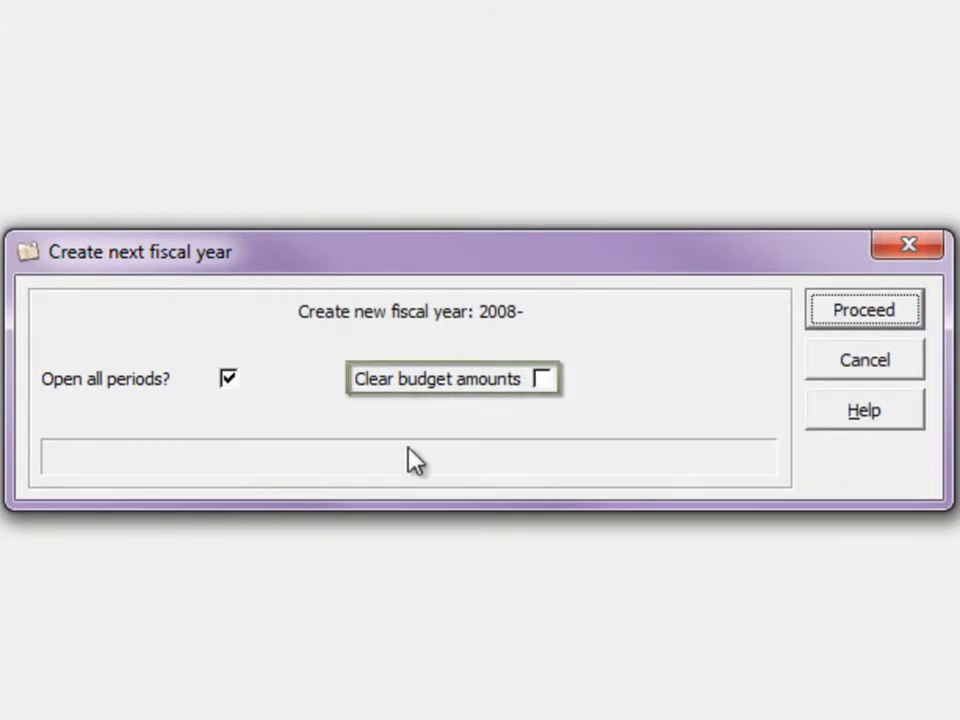
click(544, 378)
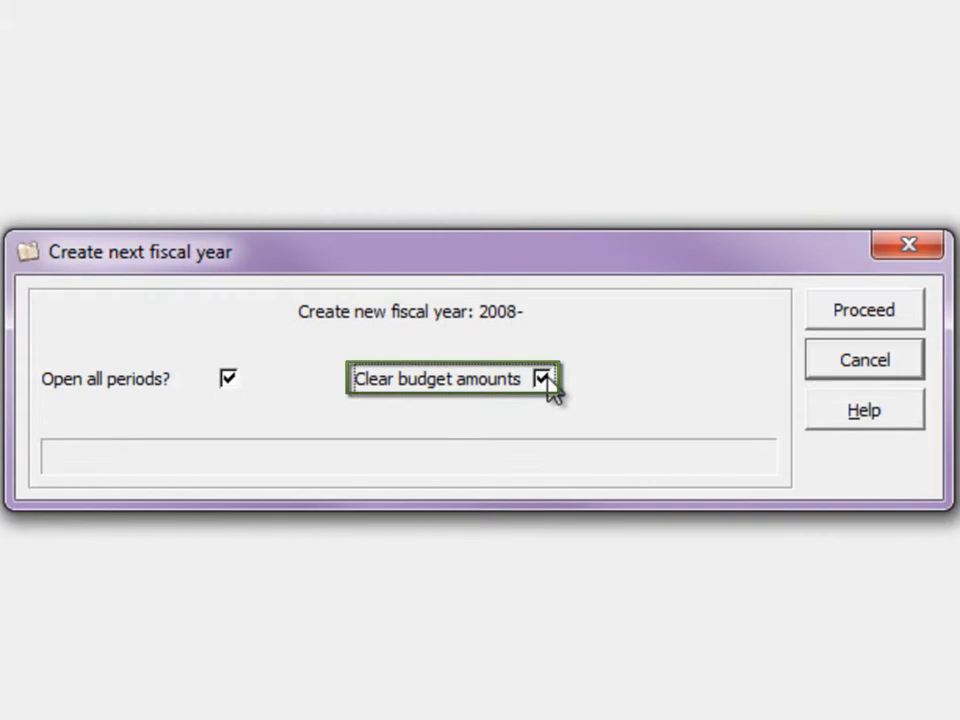
click(544, 378)
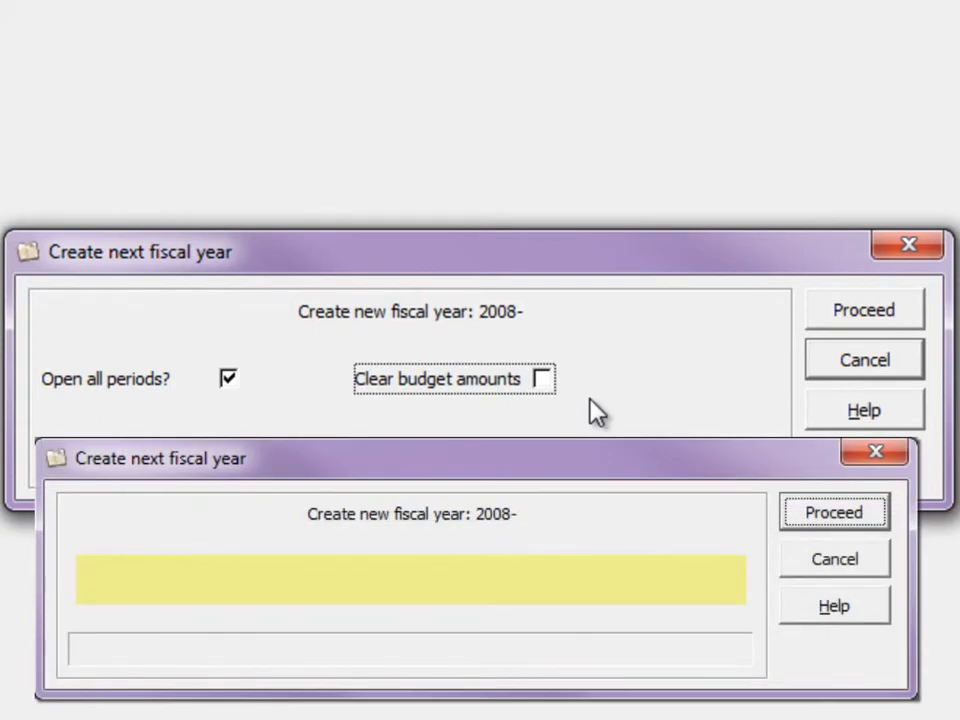
click(834, 512)
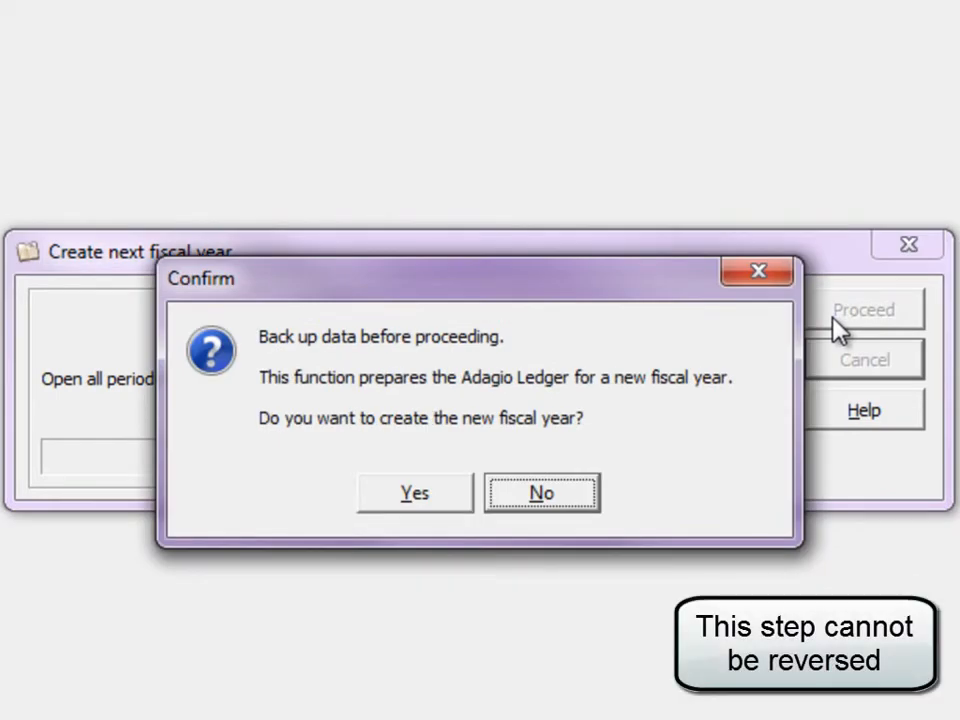
mouse_move(456, 510)
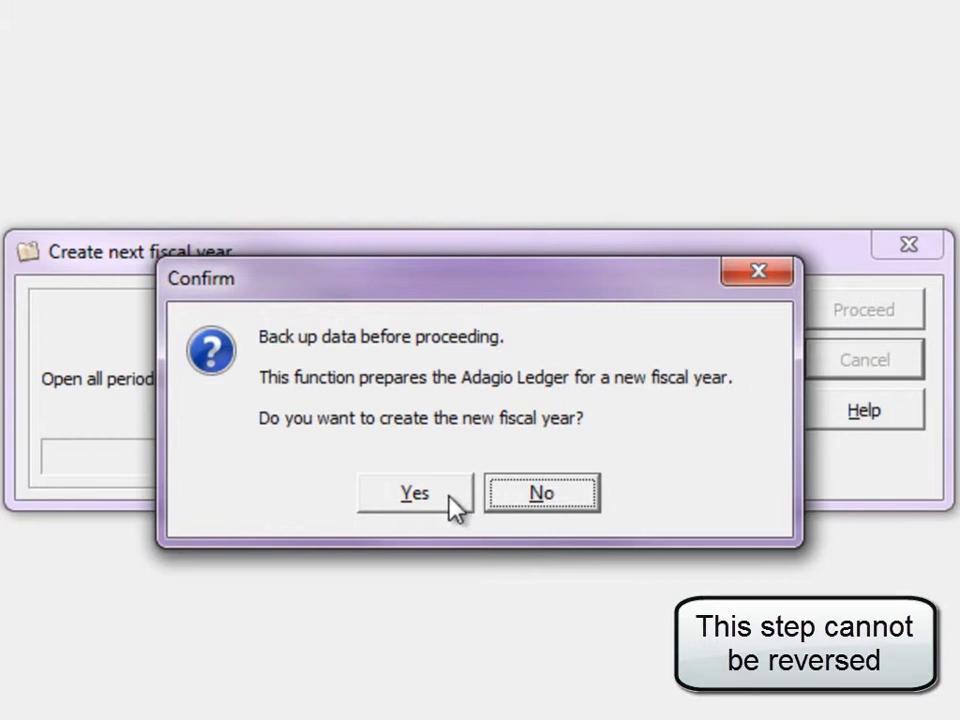
Answer Yes to the confirmation so the 2008 fiscal year is created.
click(412, 492)
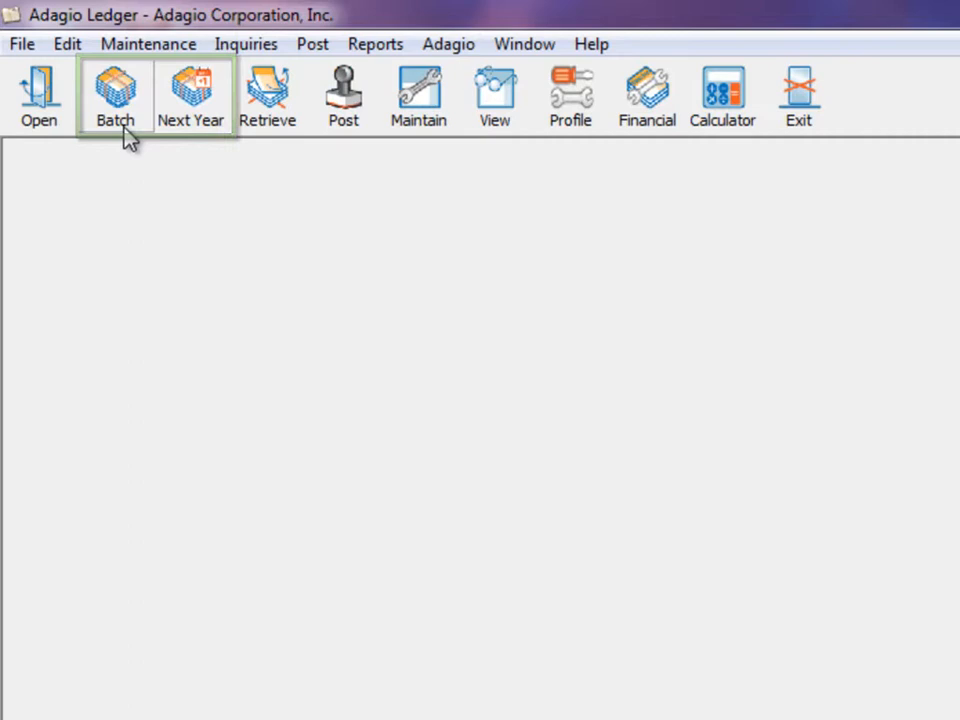
Show the 2007 batch list, the Edit Next Year Batches - 2008 list and a further toolbar window.
click(114, 96)
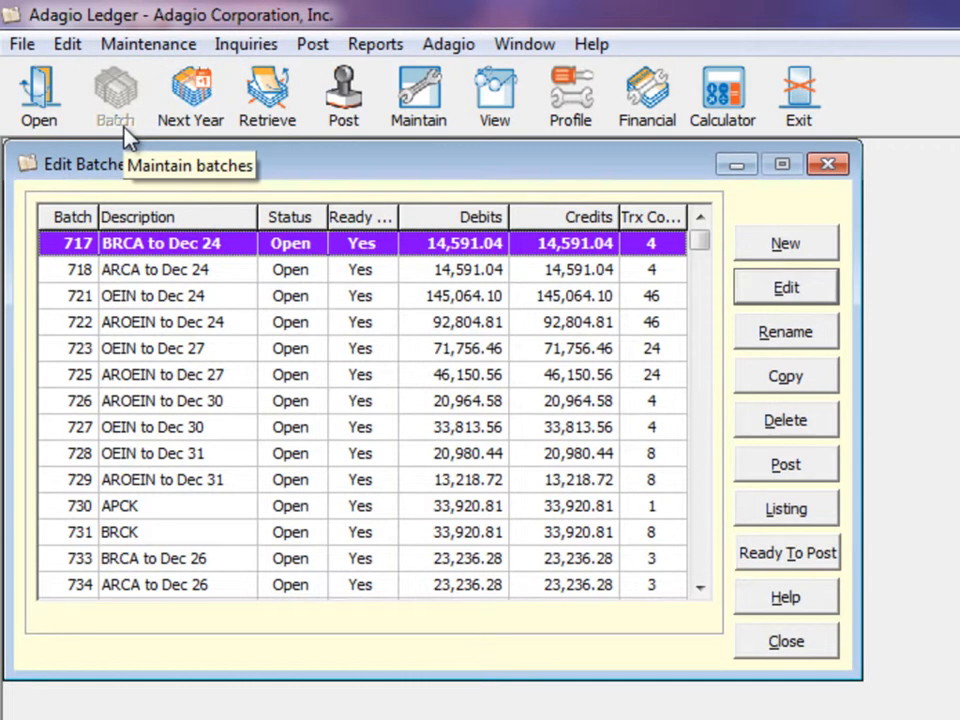
click(190, 96)
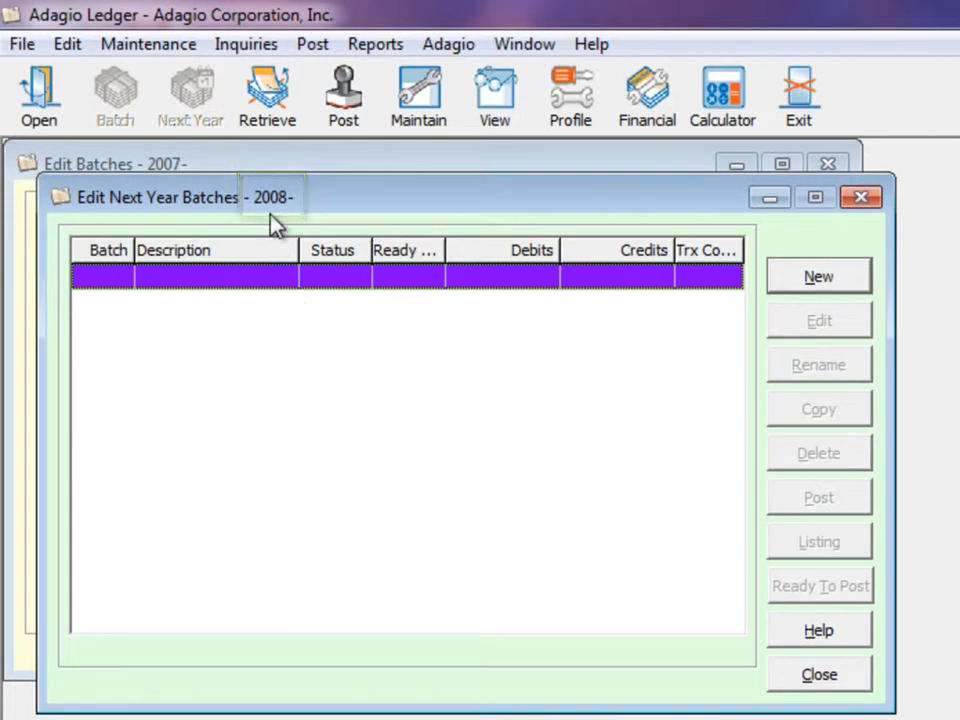
click(570, 96)
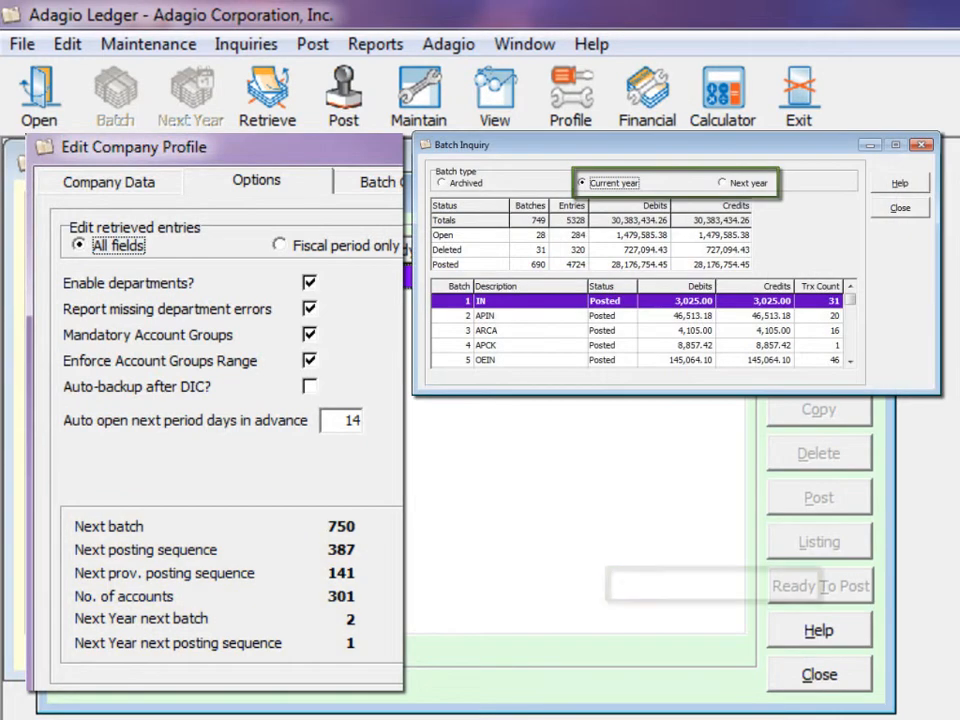
Review the company profile batch options, then bring up Retrieve Subledger Batches for Payables.
click(820, 540)
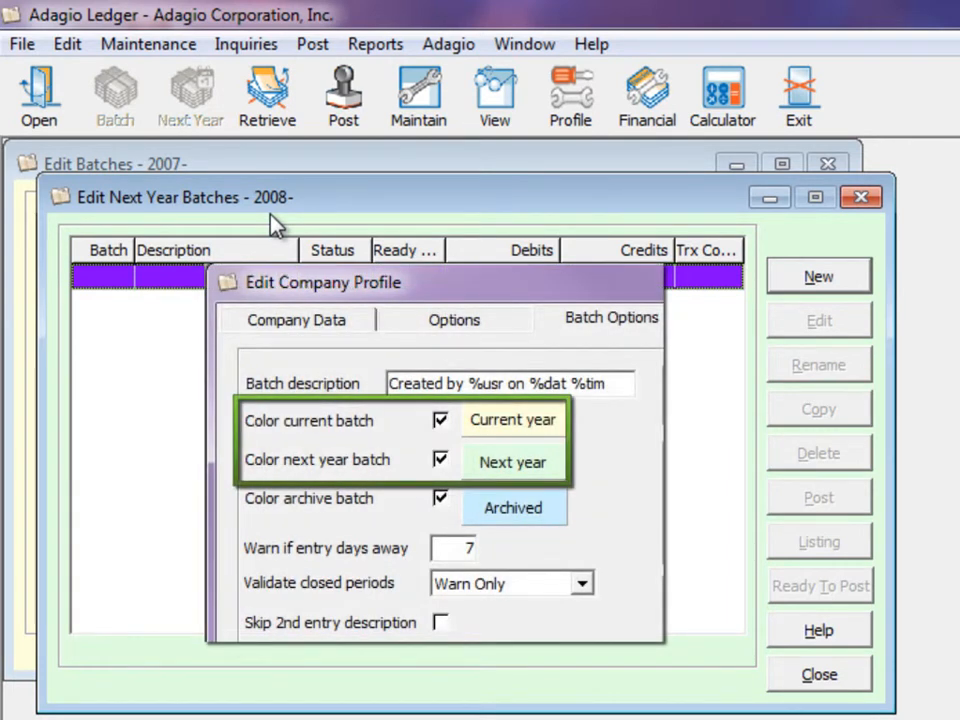
click(266, 96)
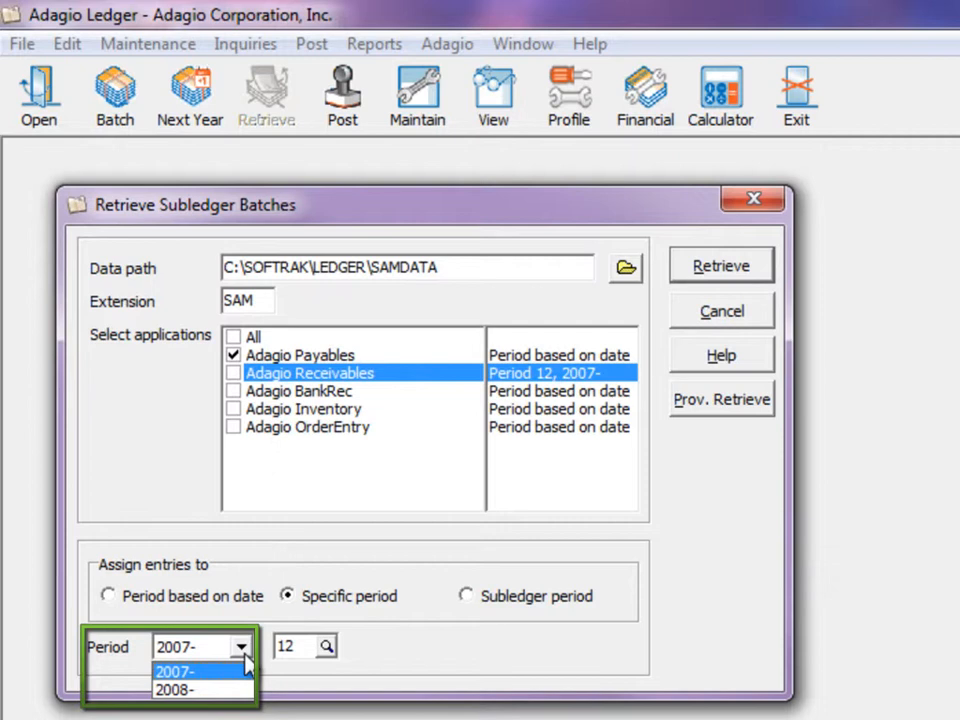
Retrieve the Payables batches with Period based on date, year left at 2007.
click(176, 672)
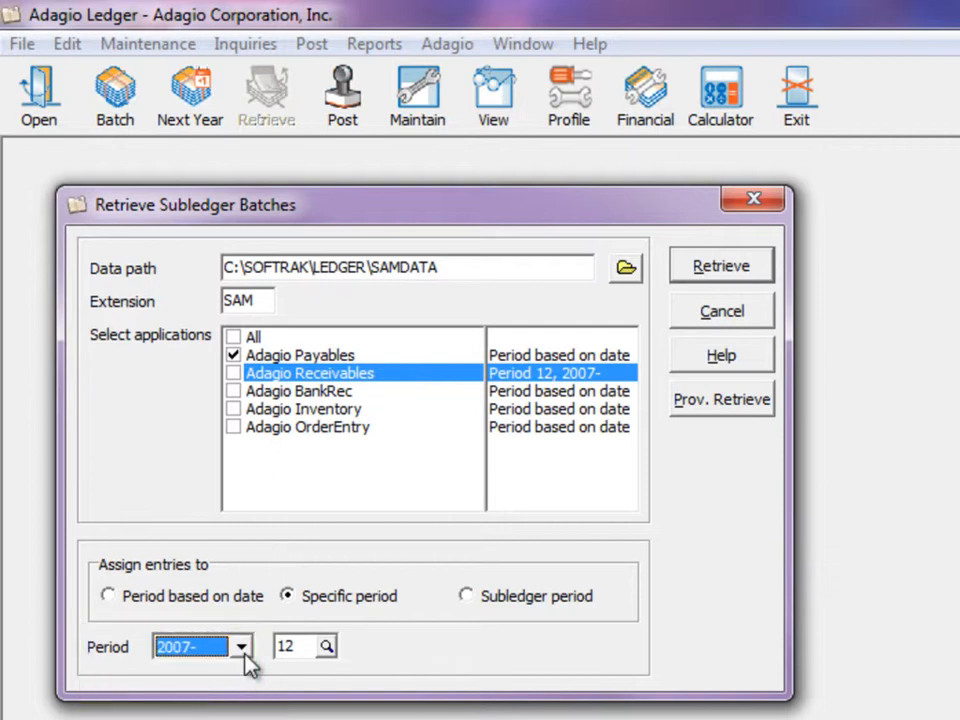
mouse_move(258, 396)
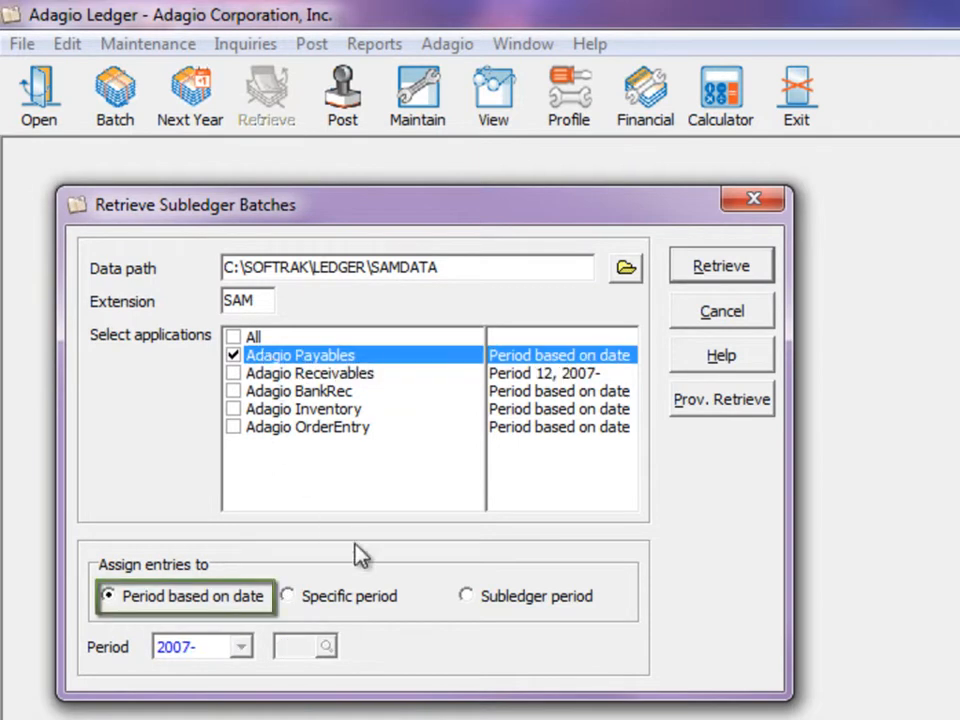
click(466, 596)
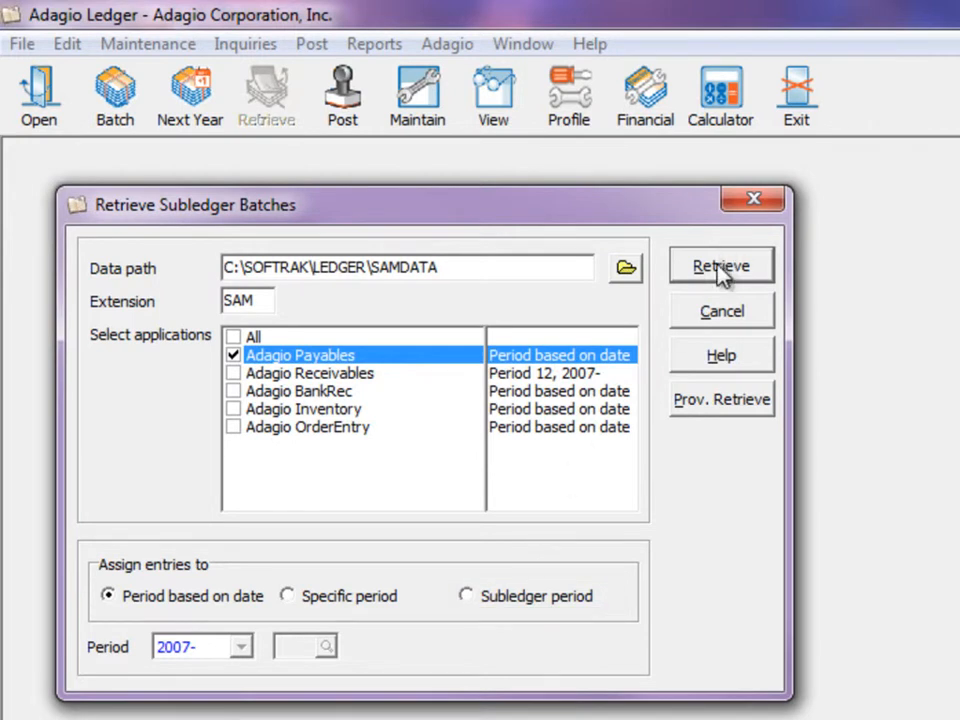
click(720, 266)
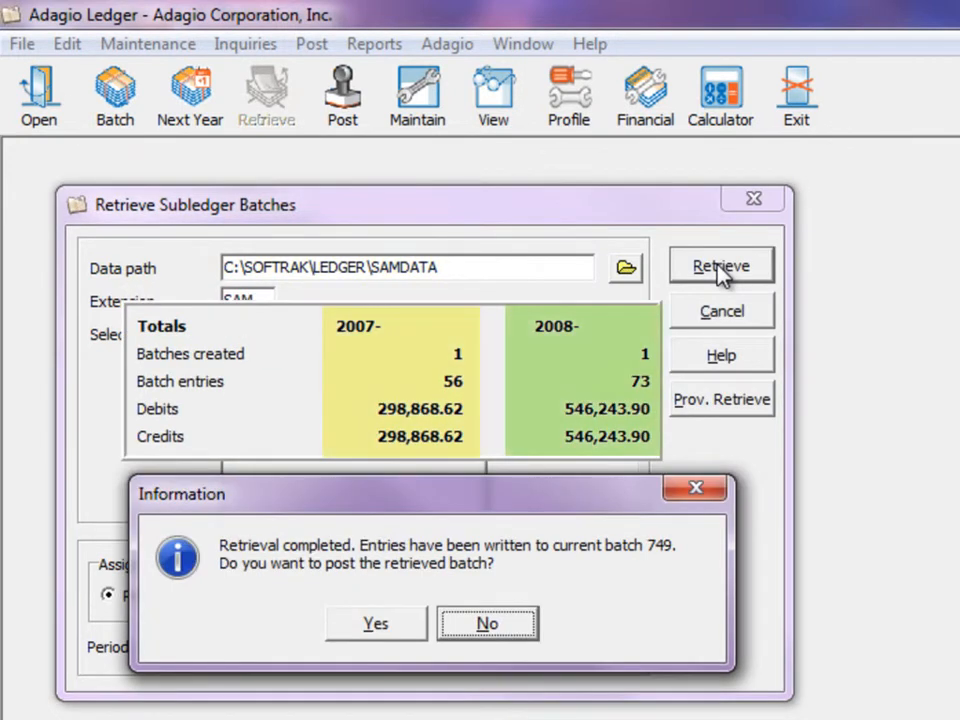
mouse_move(404, 636)
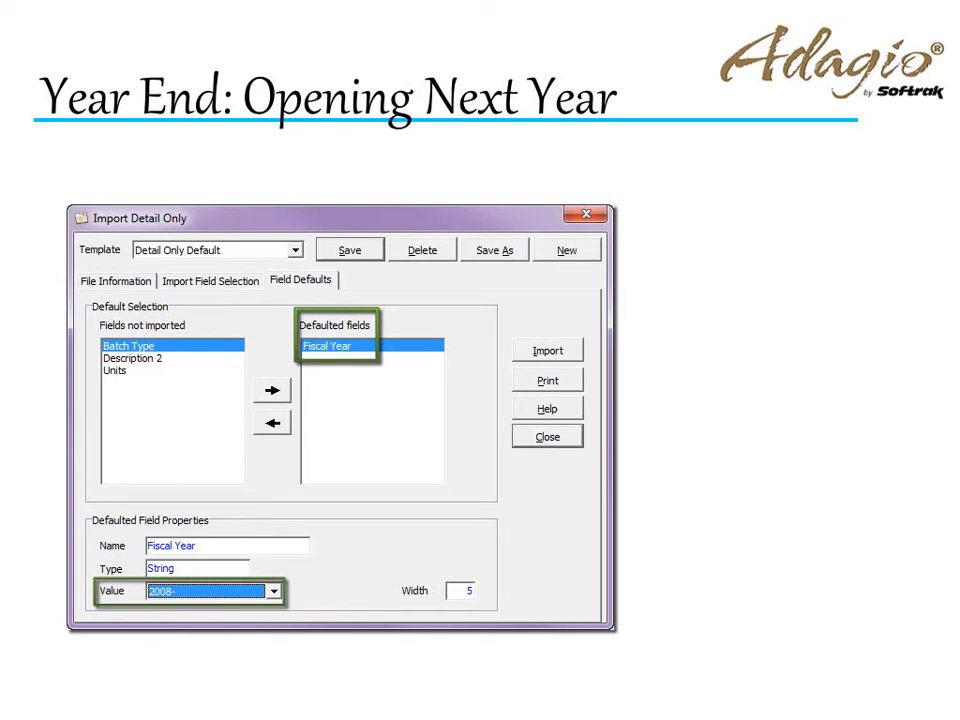
Step through importing with fiscal 2008 default, next-year provisional posting and year-based unposting.
click(272, 592)
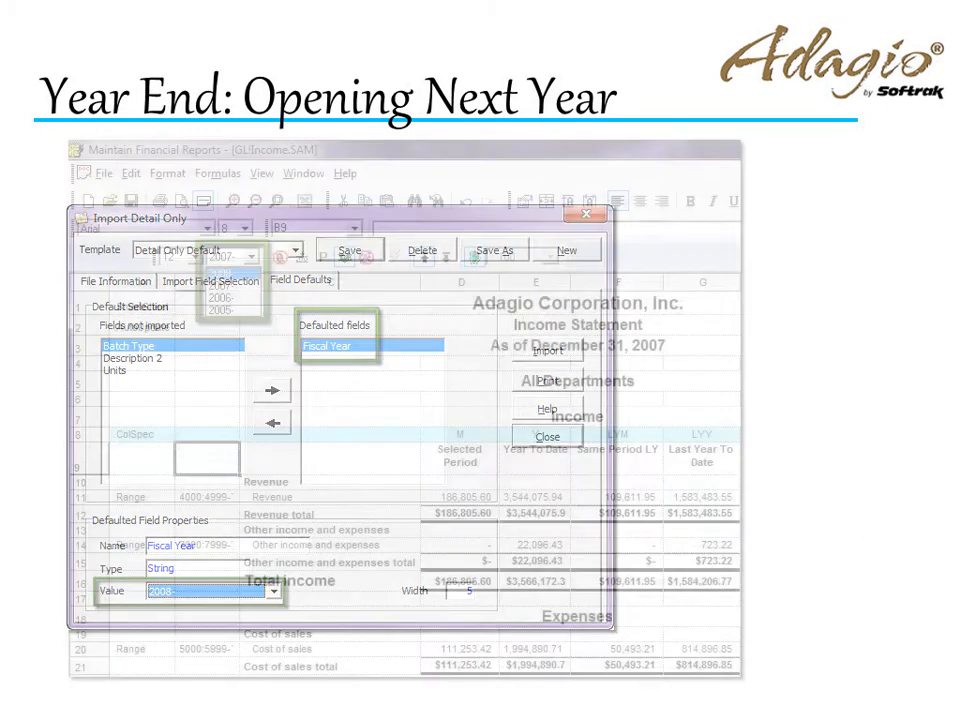
click(548, 436)
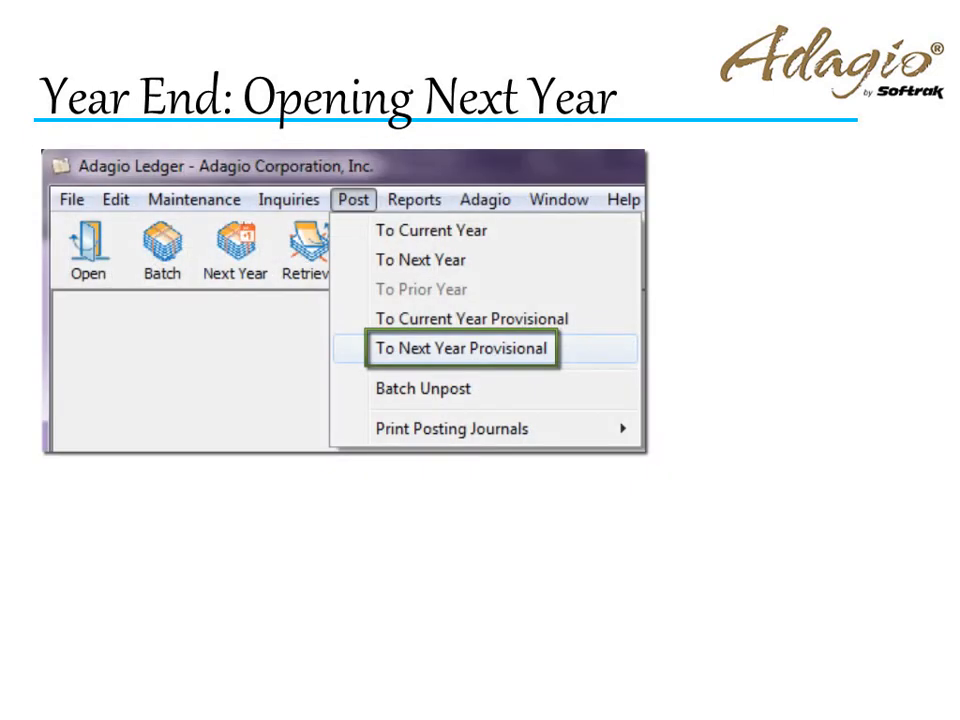
click(420, 388)
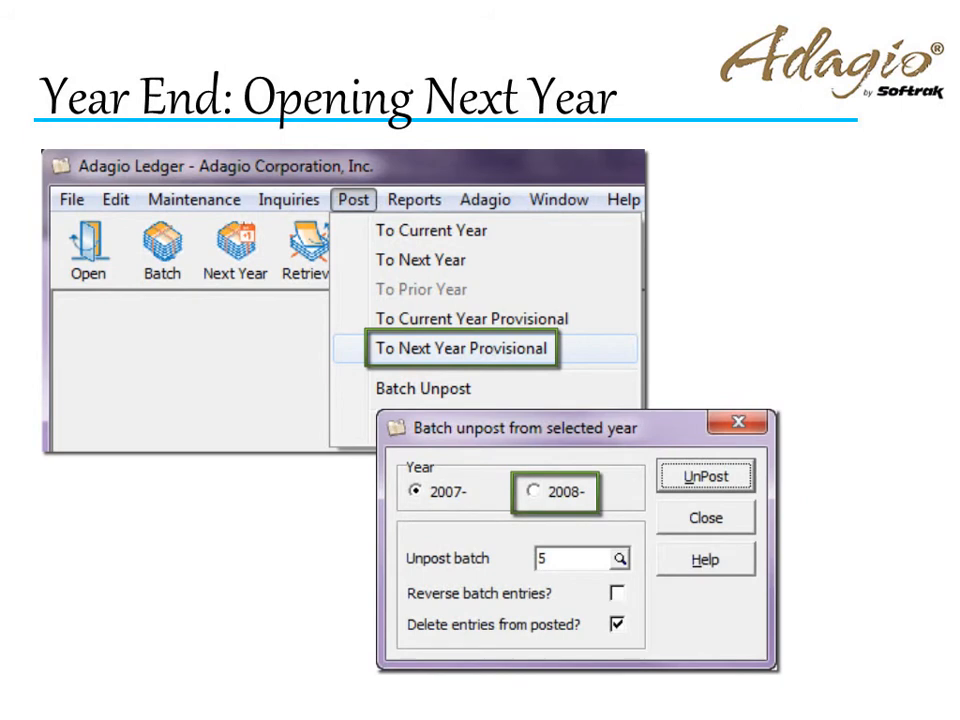